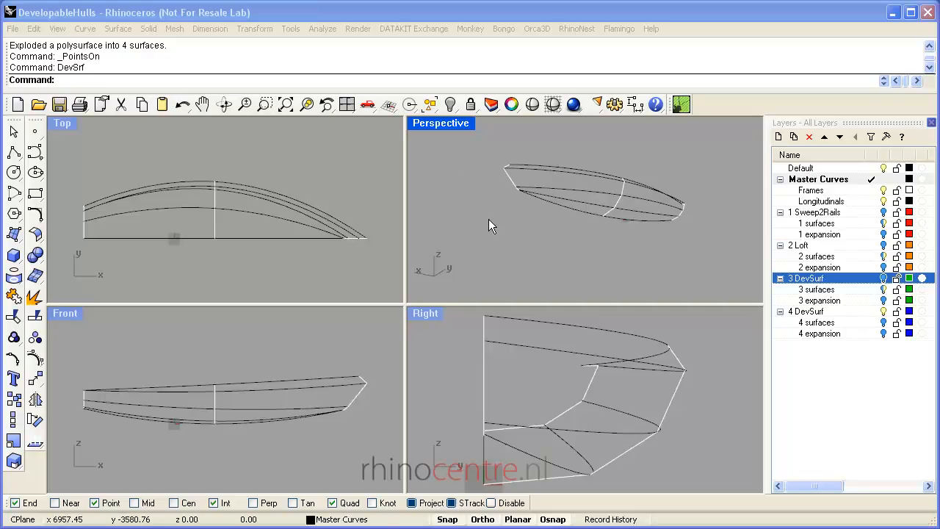
mouse_move(507, 213)
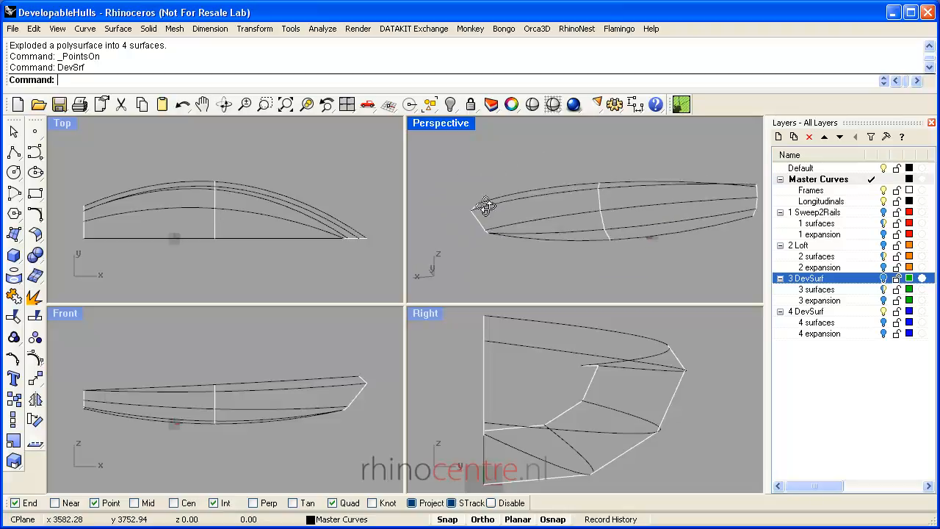
Step: Orbit the Perspective view around the hull wireframe to see it from another side
drag(484, 206, 566, 220)
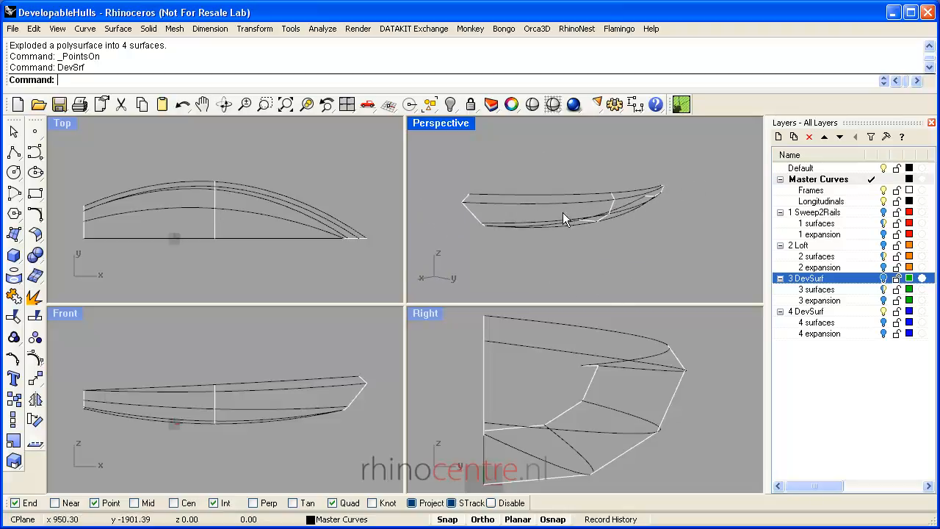
drag(566, 220, 657, 194)
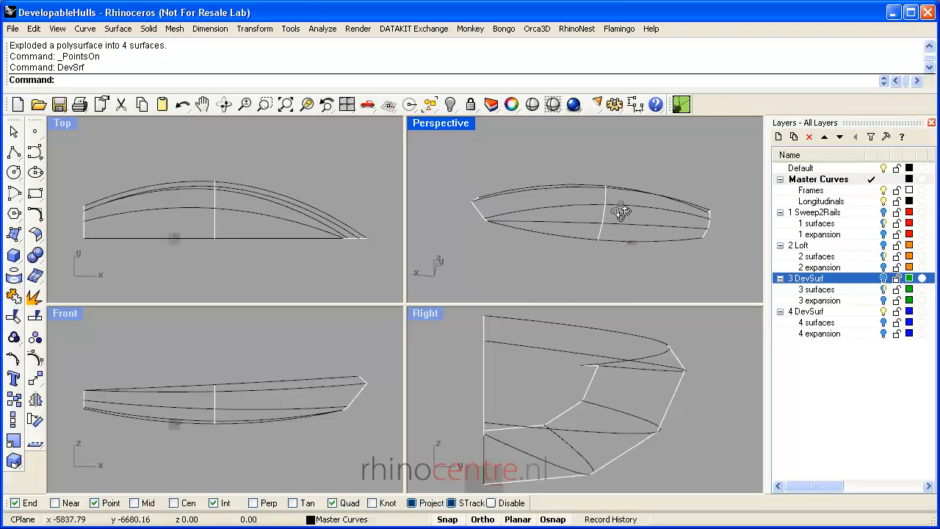
mouse_move(570, 223)
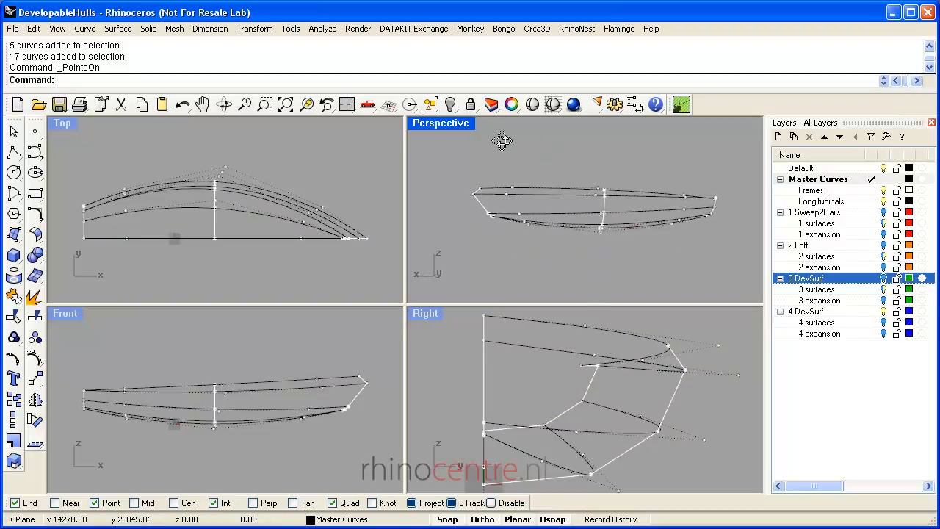
Step: Orbit the hull curves, maximize the Perspective view, and window-select a group of control points
drag(503, 139, 708, 216)
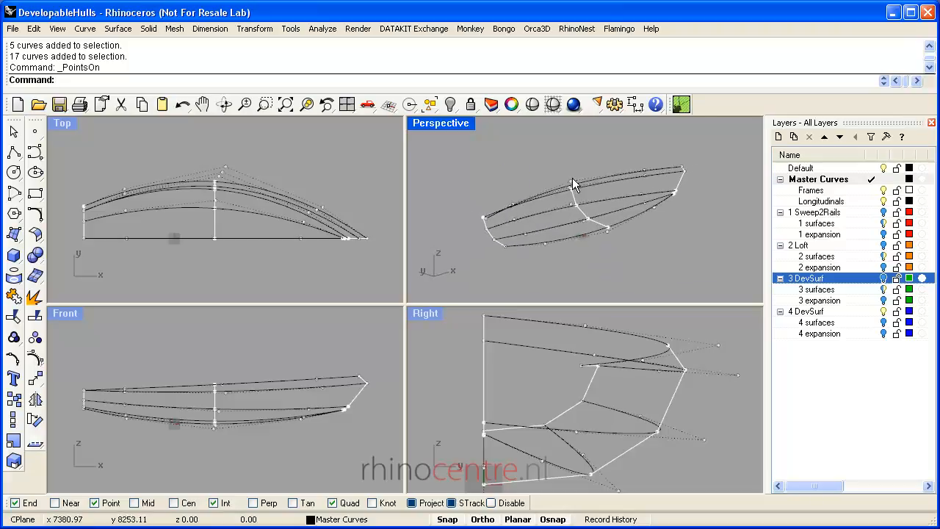
mouse_move(541, 190)
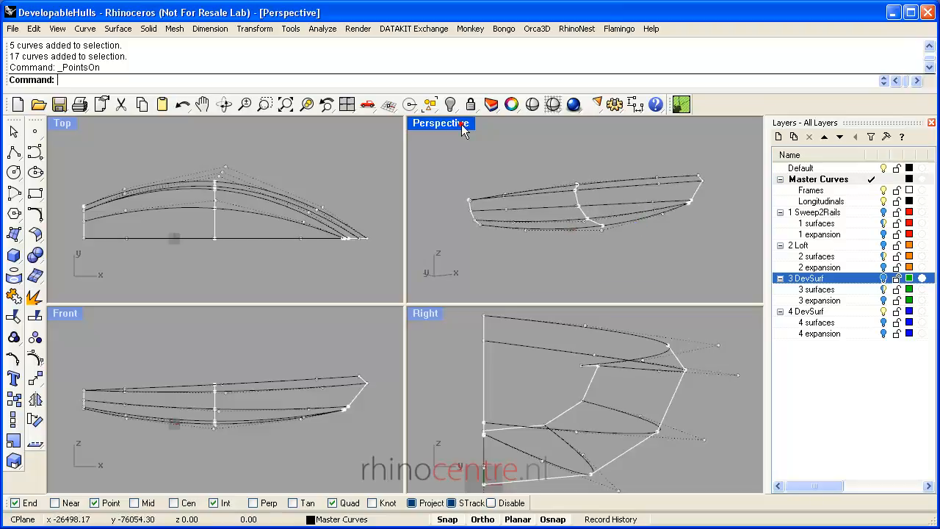
double_click(440, 123)
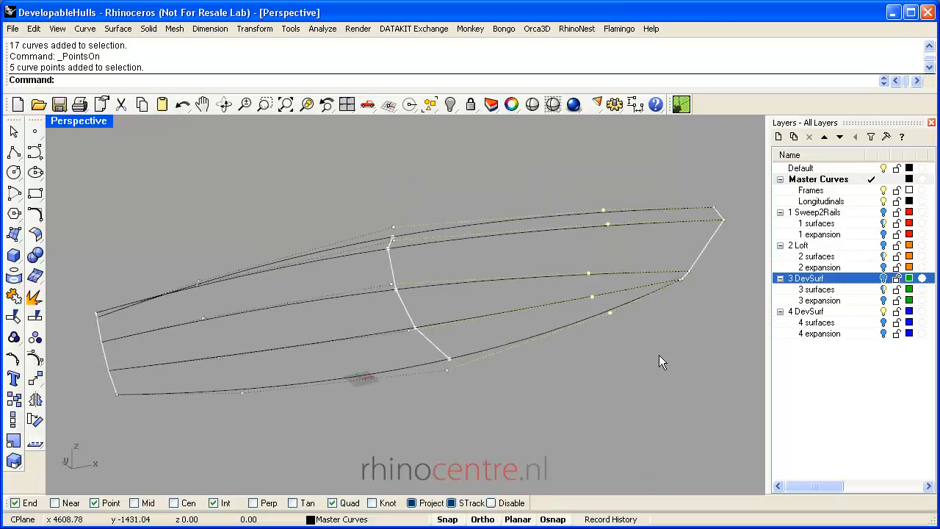
drag(169, 234, 284, 431)
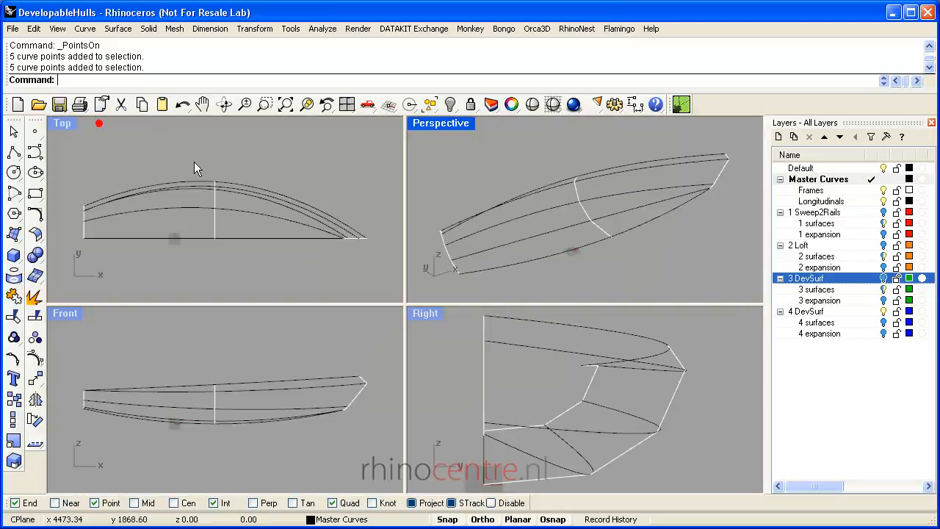
mouse_move(526, 141)
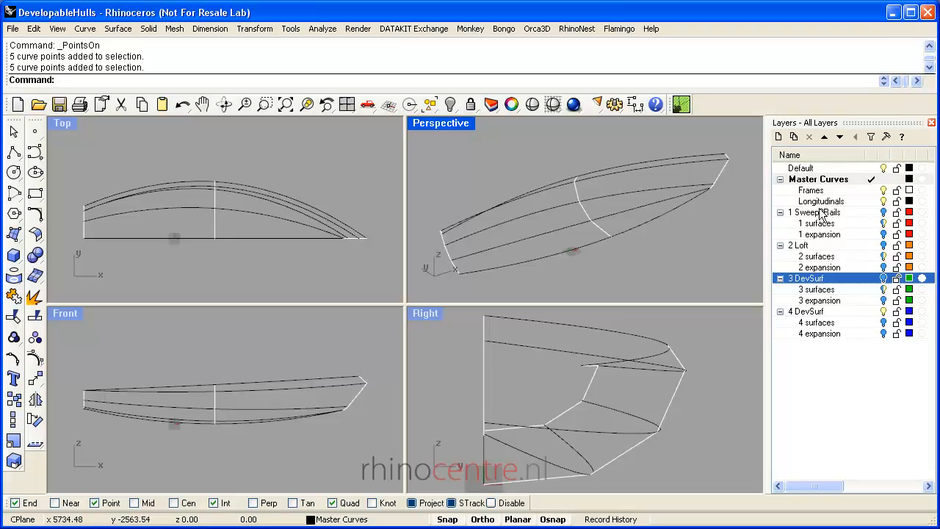
Step: Show the Sweep2Rails hull surfaces, then the Loft surfaces, and maximize the Perspective view
click(816, 211)
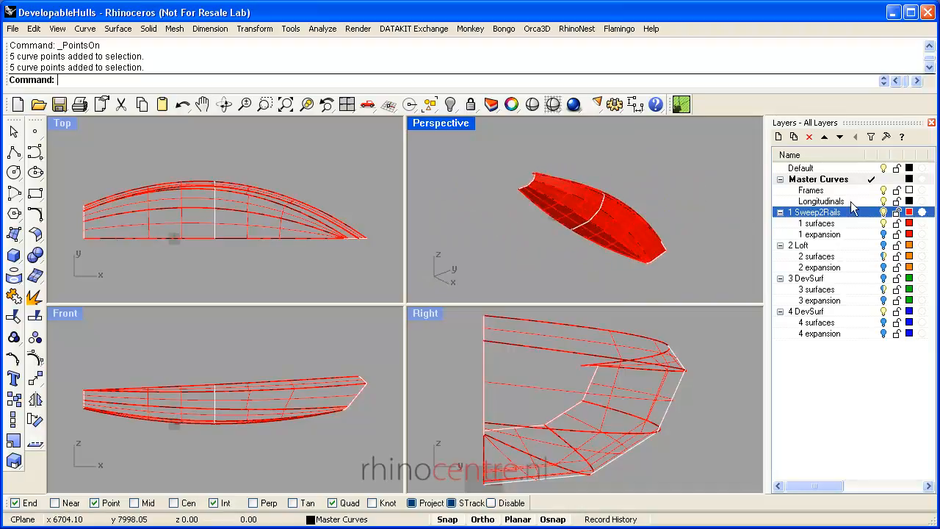
click(798, 245)
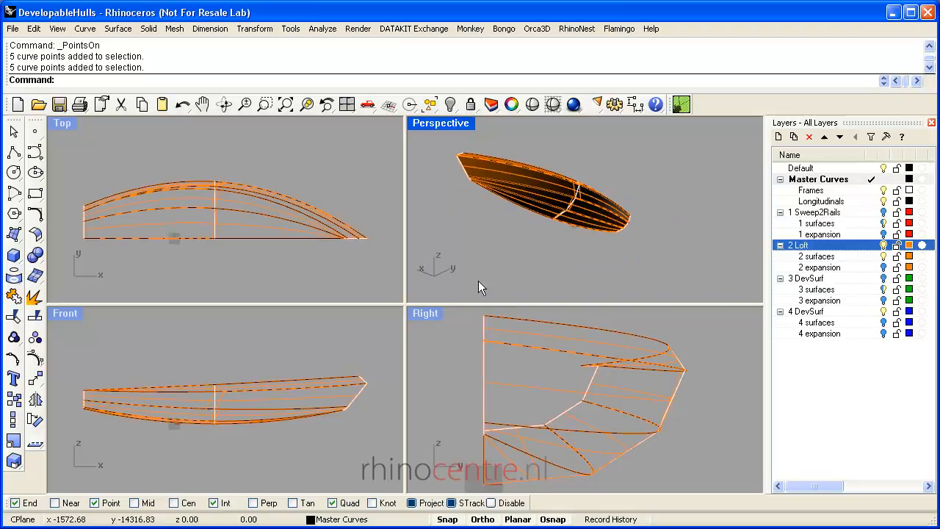
double_click(440, 122)
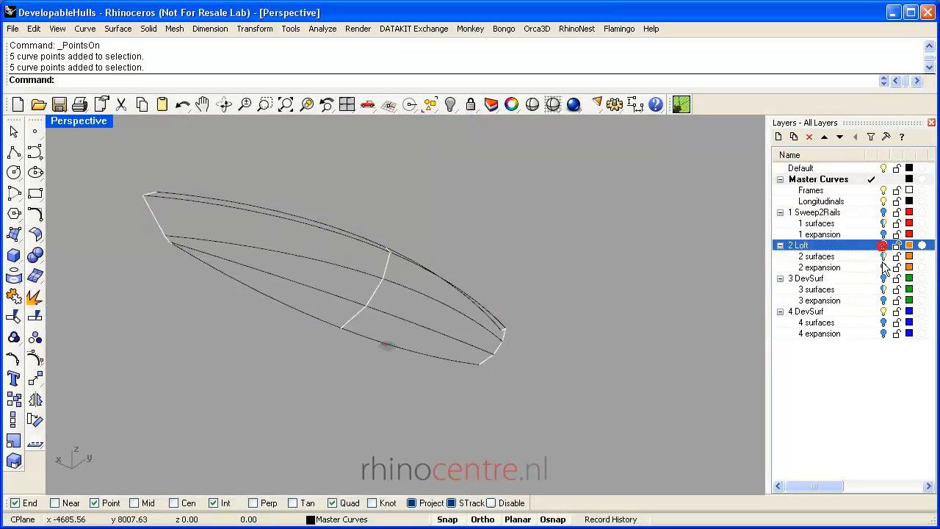
Step: Bring up the DevSrf settings and orbit the hull wireframe in perspective
text(Delete)
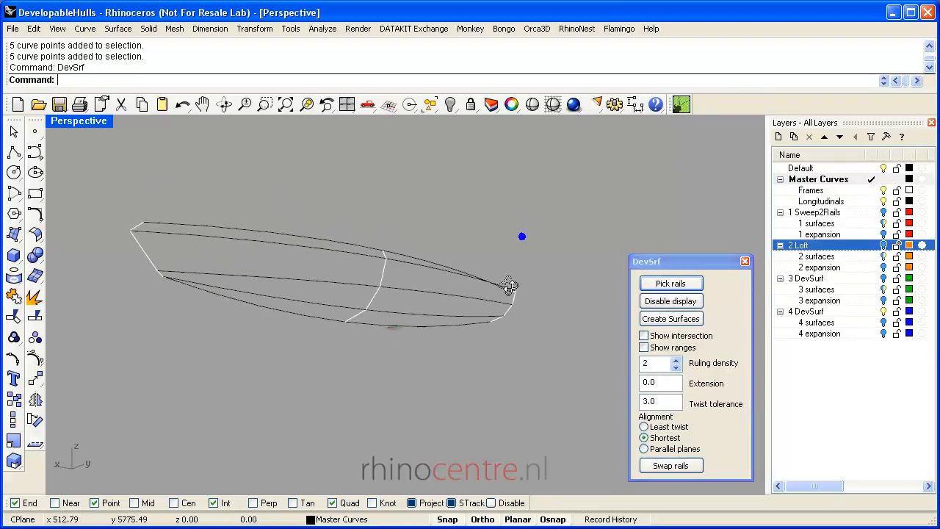
drag(507, 285, 315, 252)
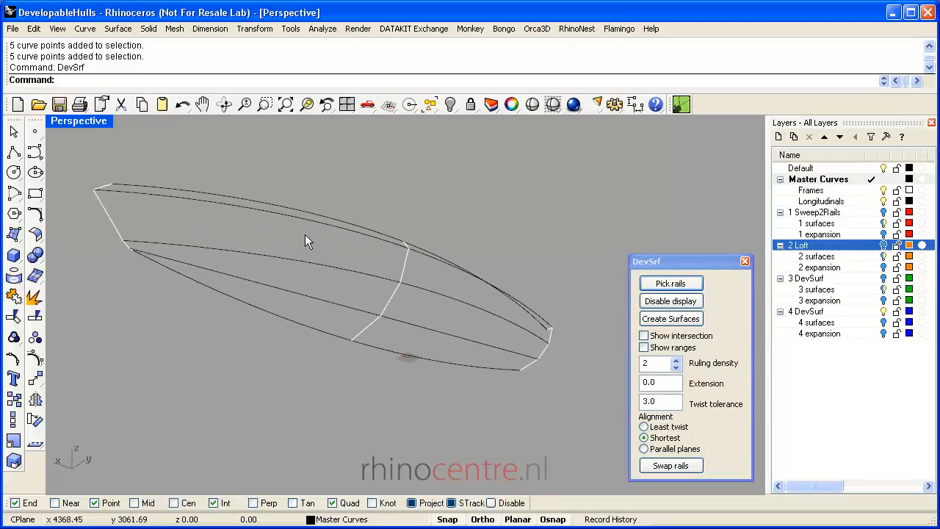
mouse_move(699, 265)
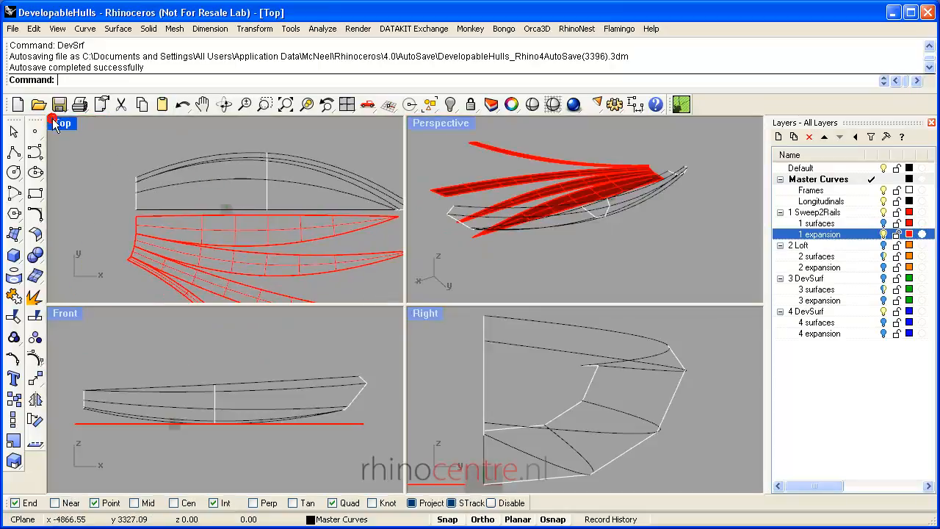
Step: Maximize the Top view and turn on the Sweep2Rails and Loft expansion layers
double_click(63, 123)
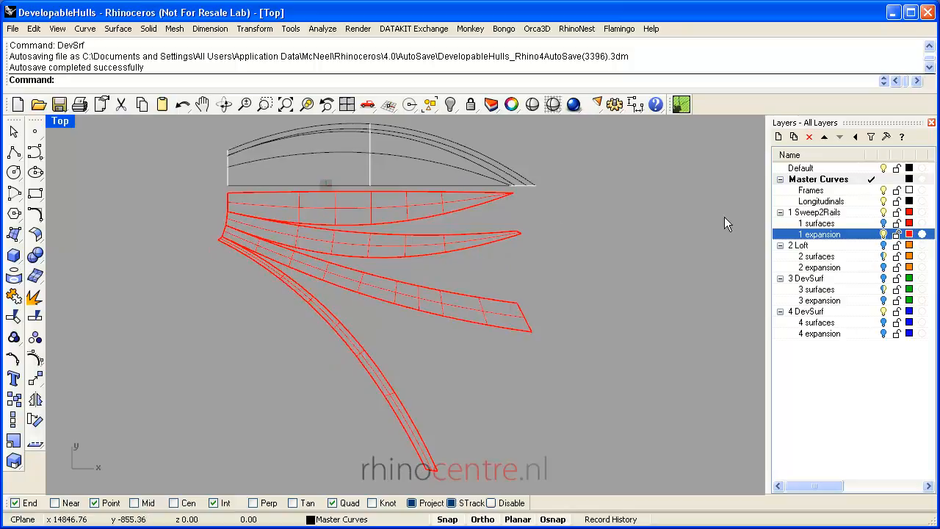
click(816, 212)
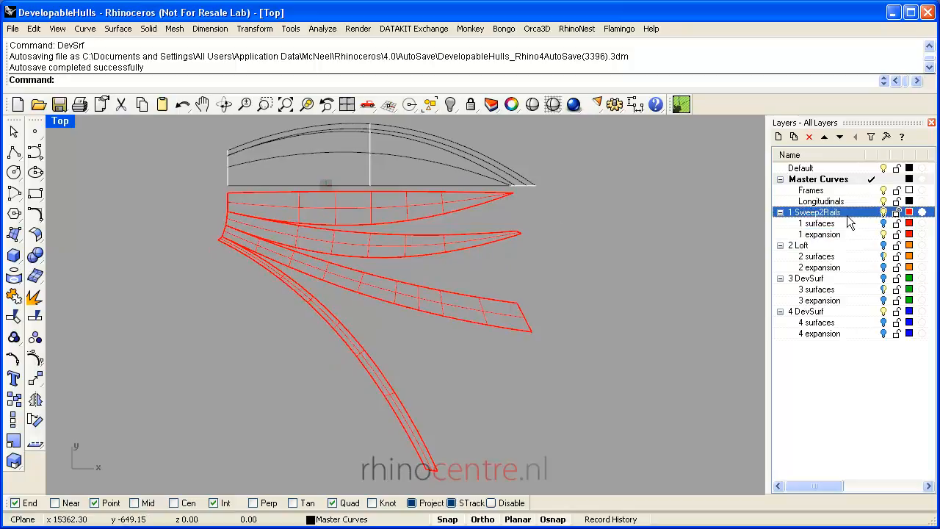
mouse_move(867, 216)
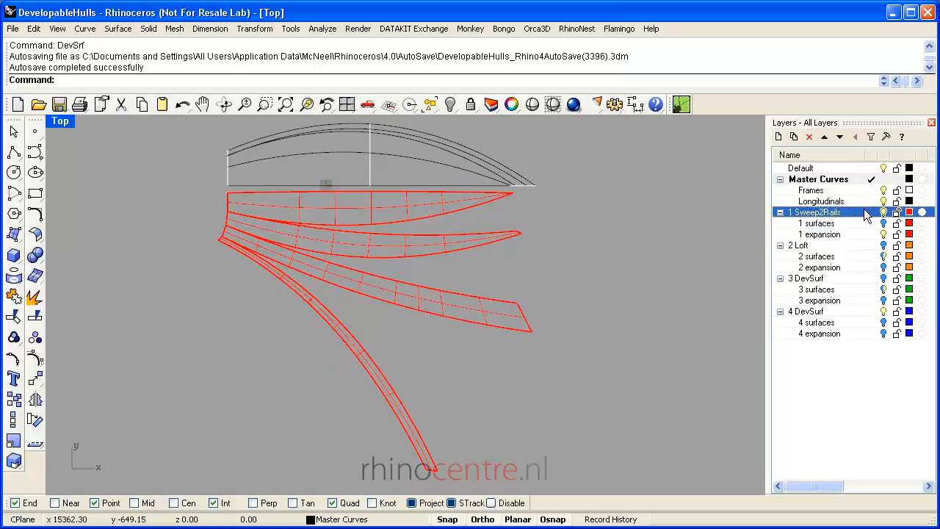
click(800, 244)
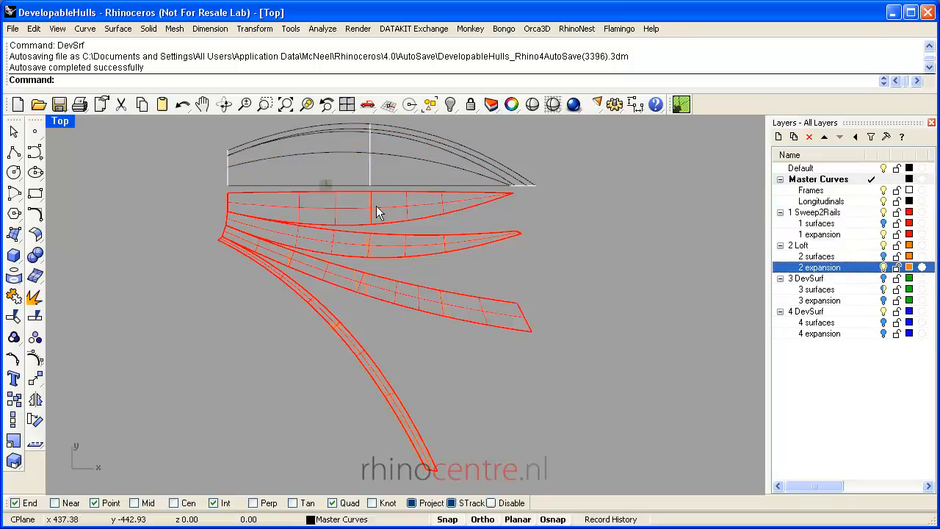
click(819, 234)
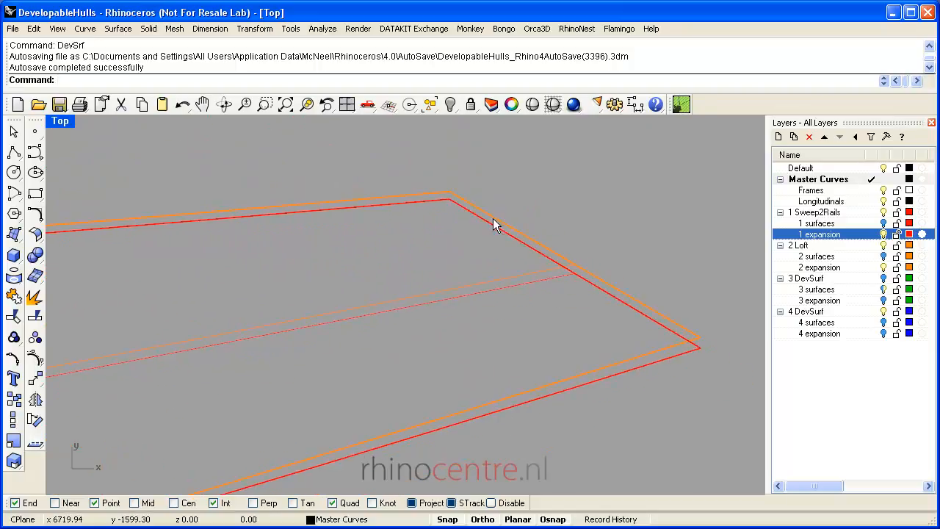
mouse_move(482, 224)
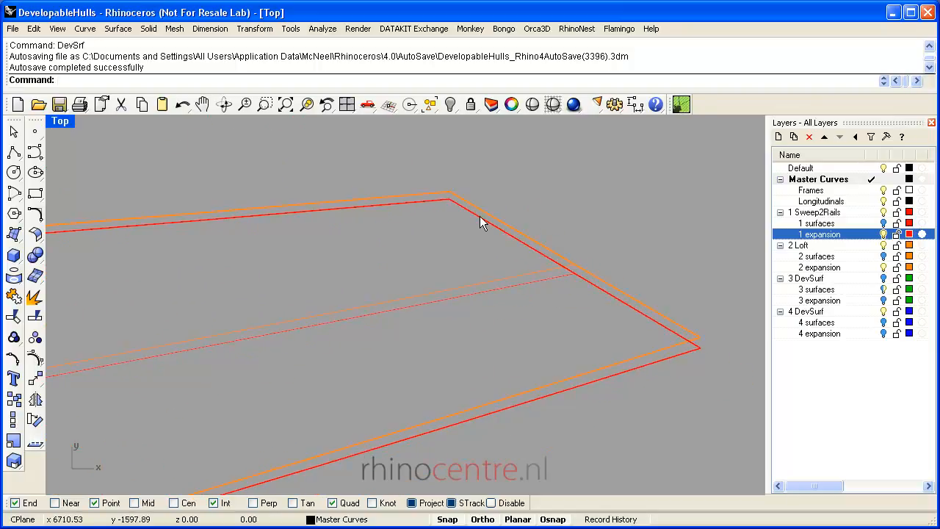